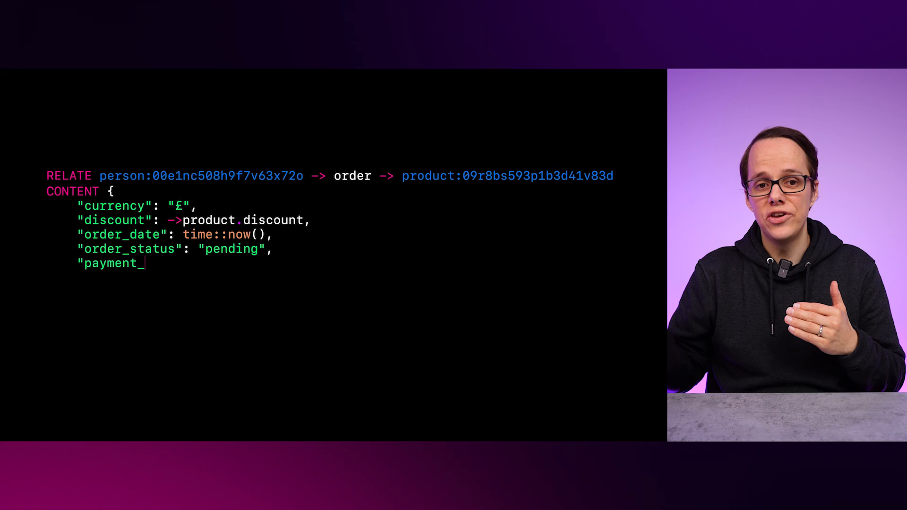
type("method\": \"PayPal\",")
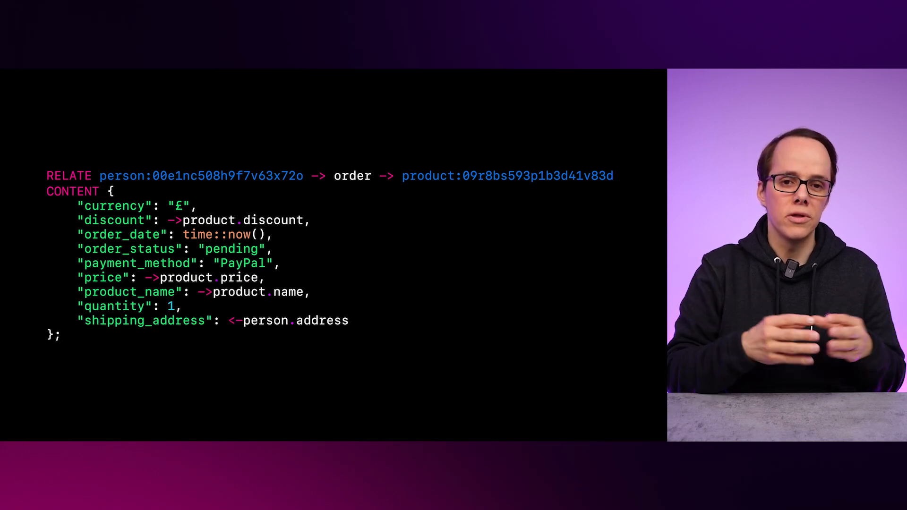